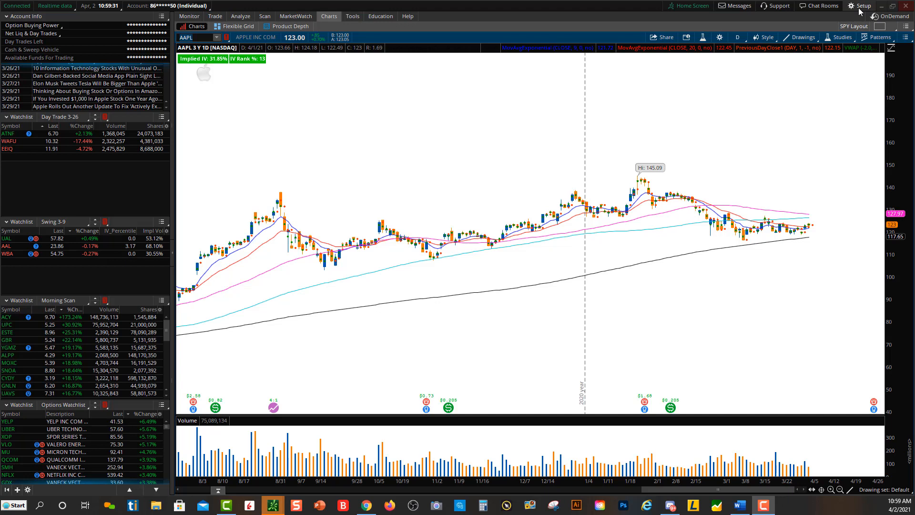
Step: Open the Setup menu at the top right of the Apple chart window
left_click(858, 6)
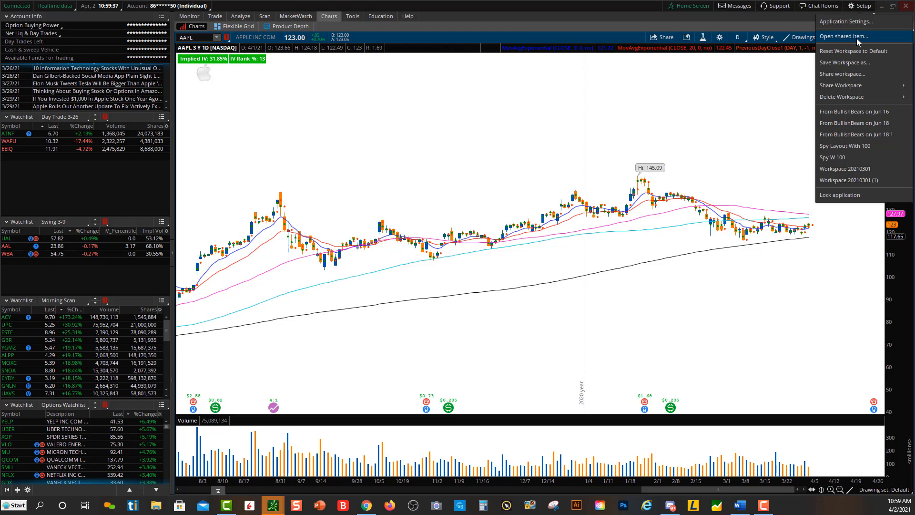
Step: Open a shared item from its tos.mx link and preview the scan query
left_click(841, 36)
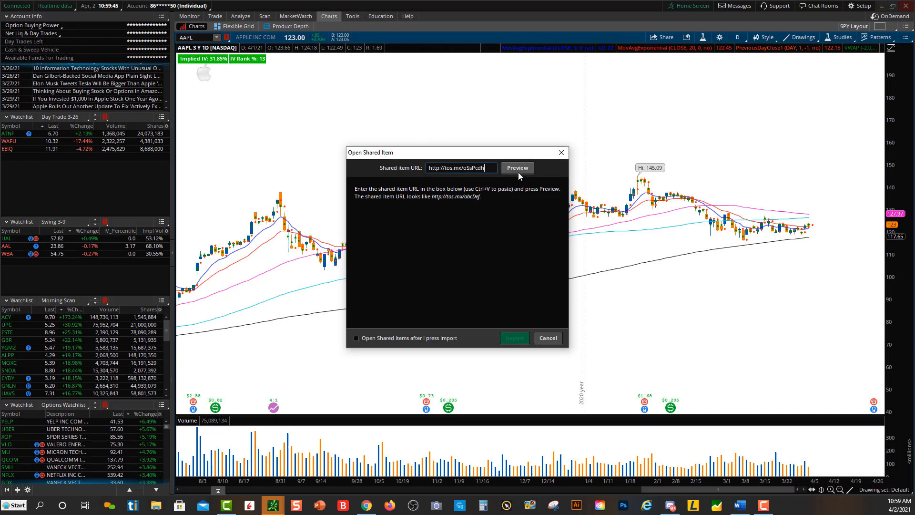
left_click(516, 168)
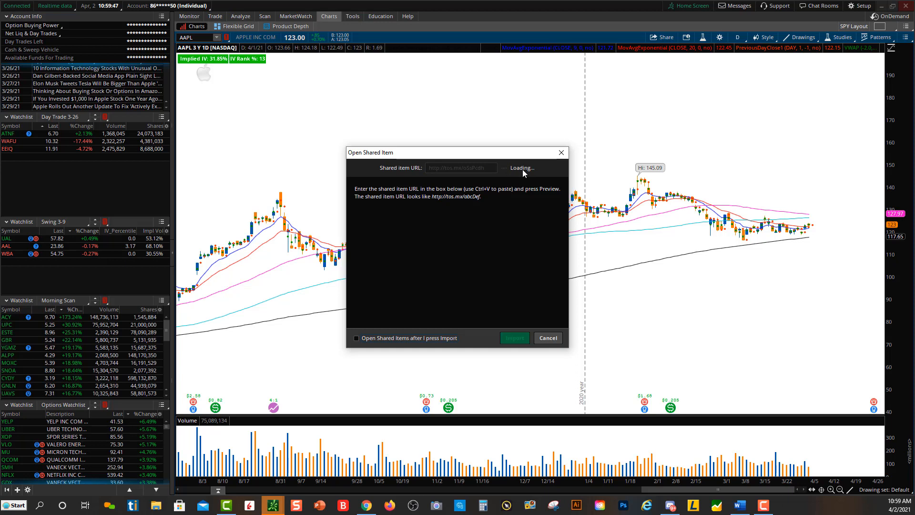
left_click(515, 167)
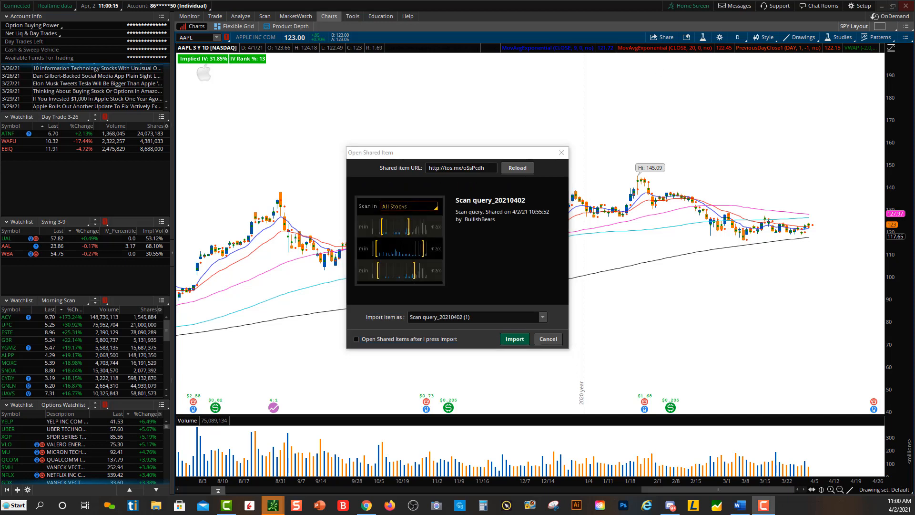
mouse_move(450, 188)
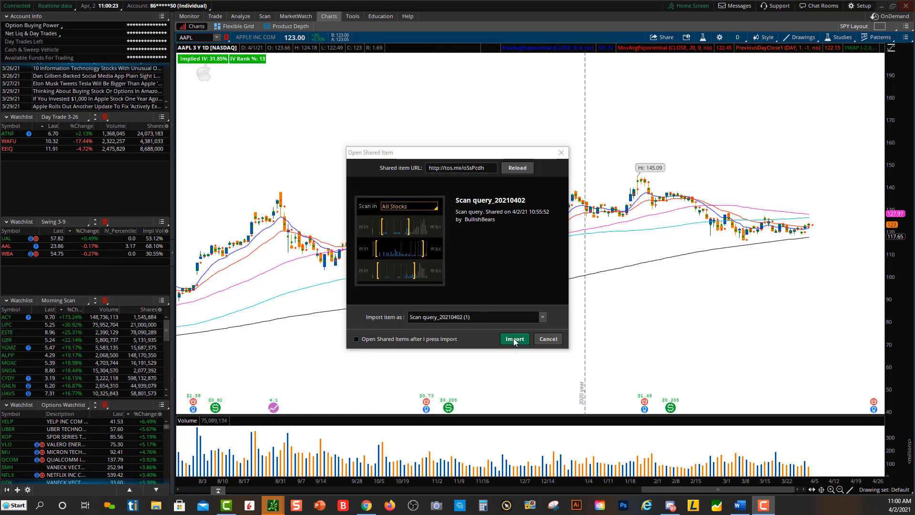
Step: Import the previewed shared scan query into a Stock Hacker window
left_click(514, 338)
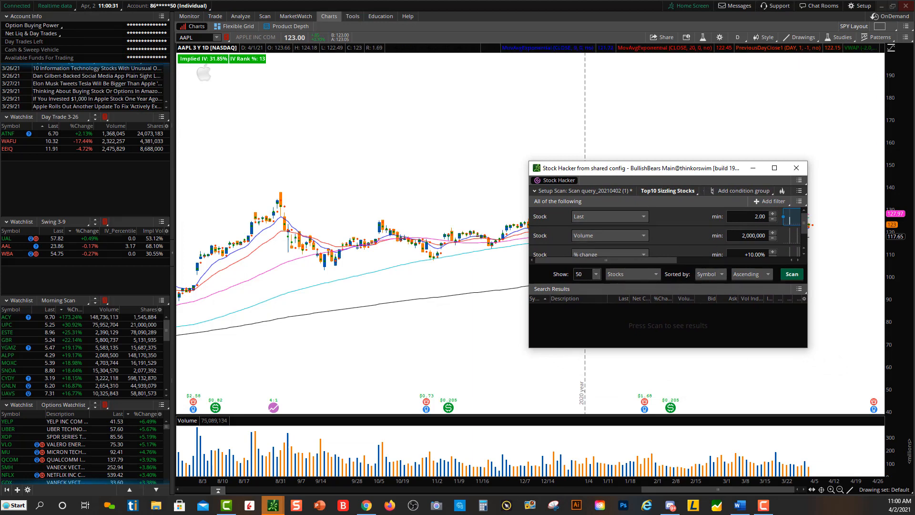
mouse_move(839, 70)
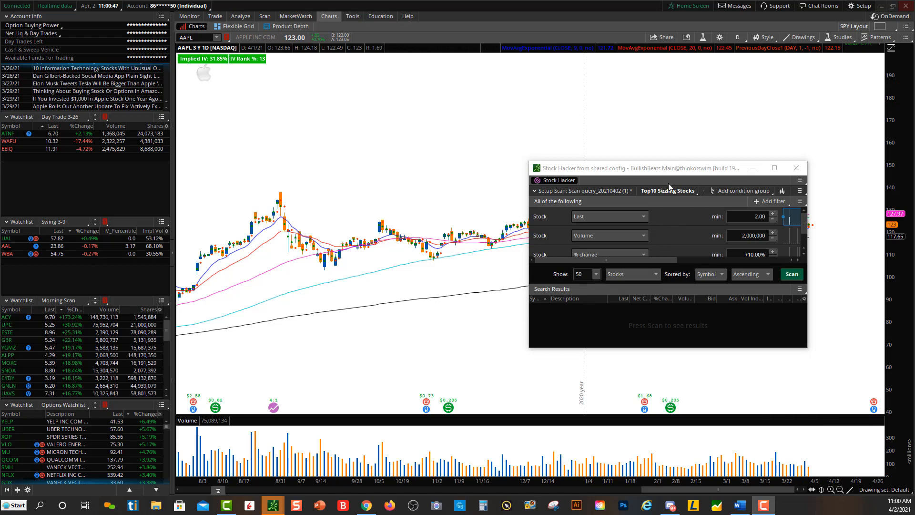
mouse_move(676, 212)
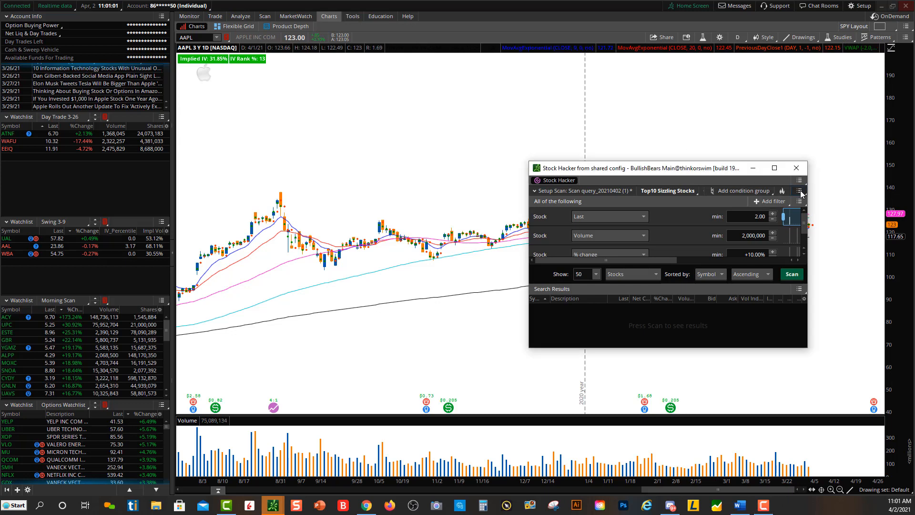
Step: Save the scan query under the name 'Morning Scan', then close Stock Hacker
left_click(798, 190)
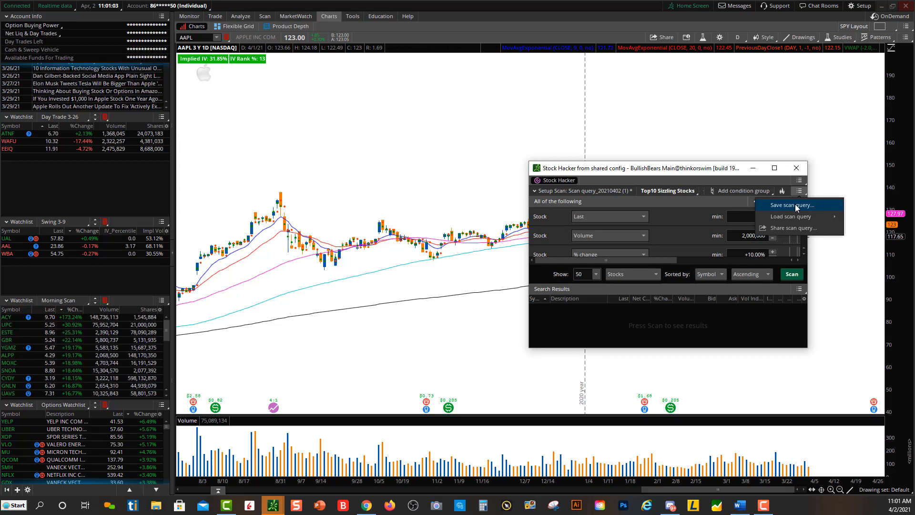
left_click(790, 205)
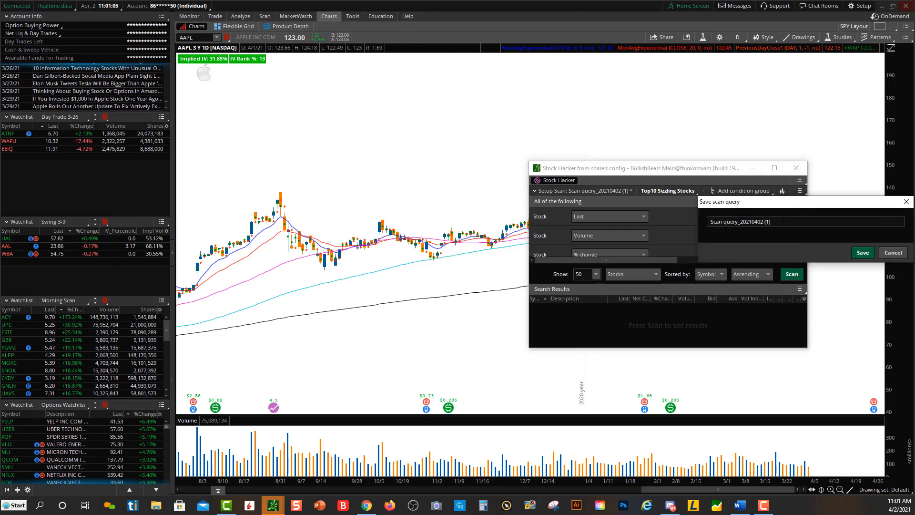
triple_click(805, 221)
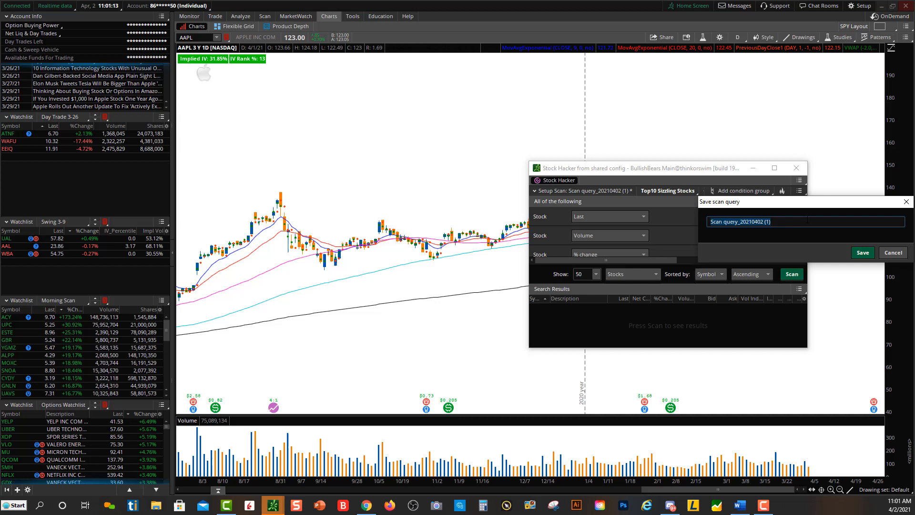
type("Morning Scan")
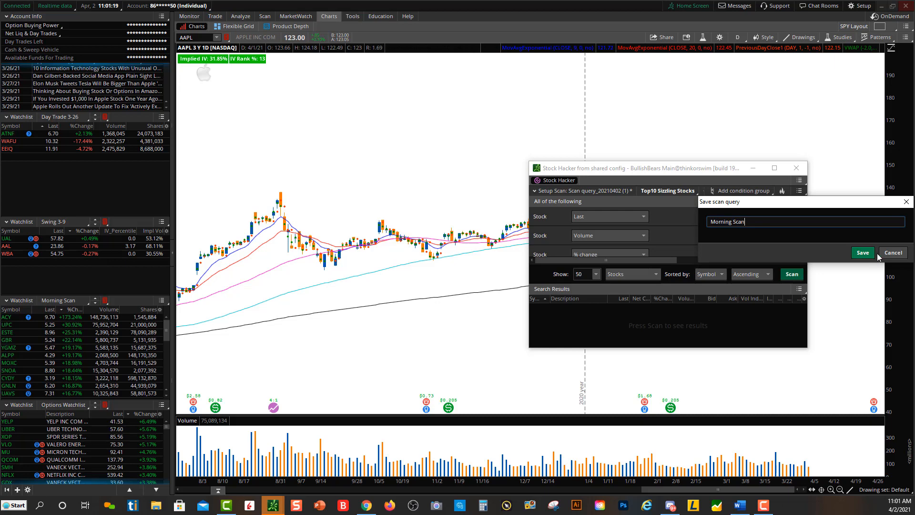
left_click(862, 252)
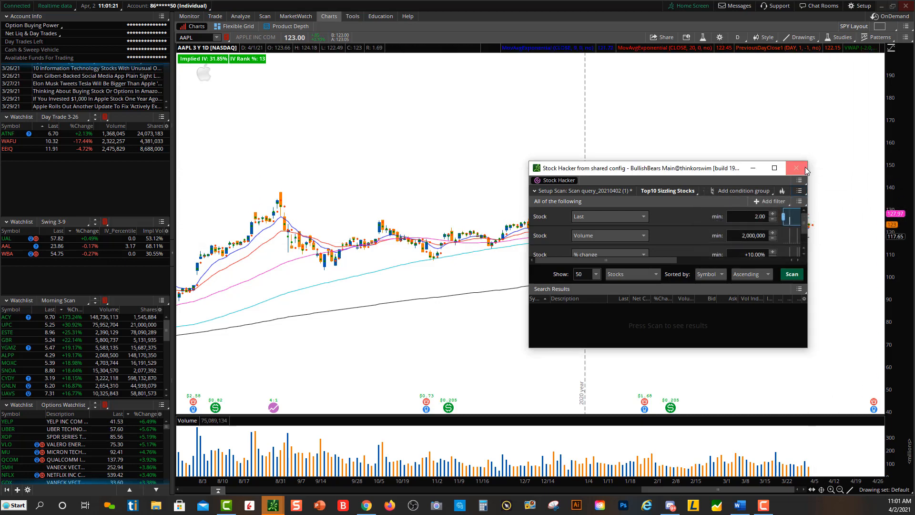
left_click(795, 168)
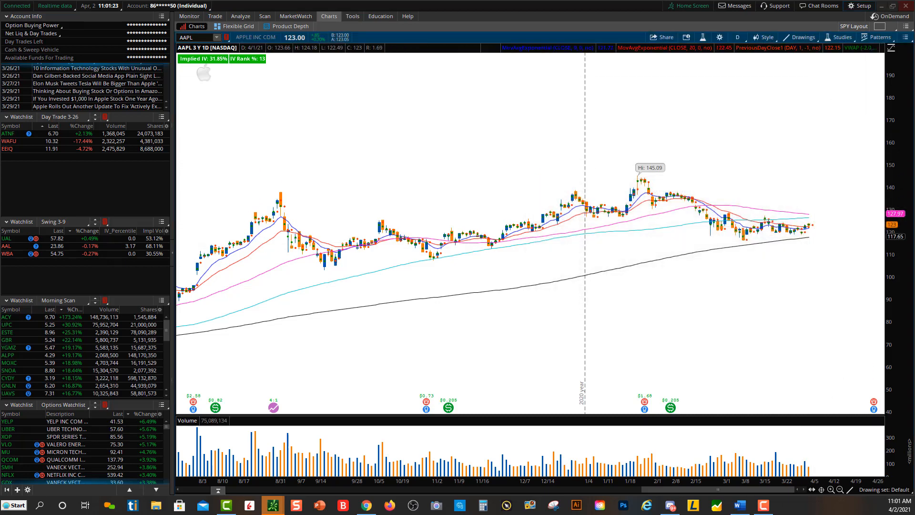
Step: Open Stock Hacker from the Scan tab and load Morning Scan from Personal (M - N)
left_click(263, 16)
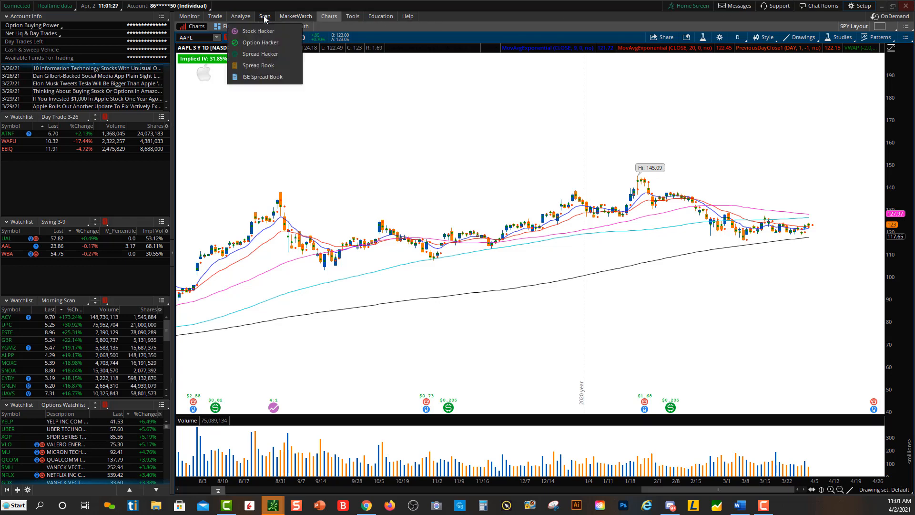
left_click(263, 15)
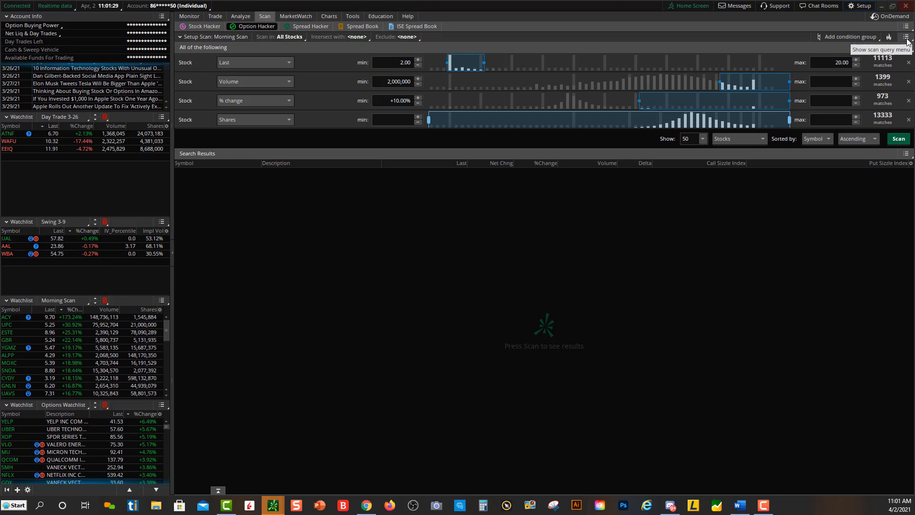
left_click(905, 37)
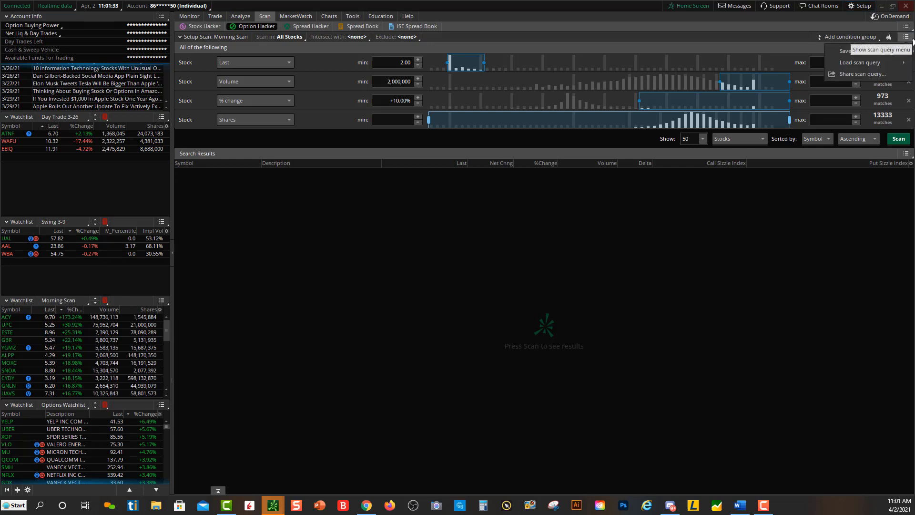
left_click(858, 62)
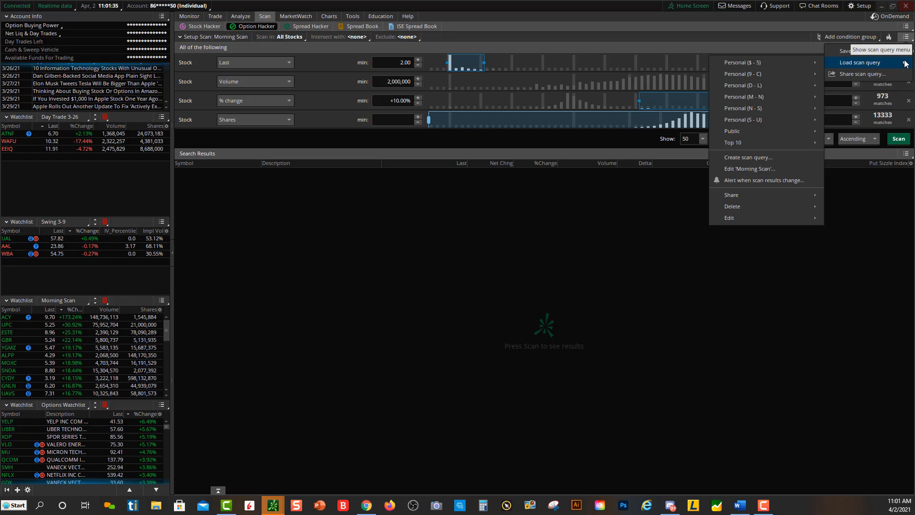
mouse_move(766, 73)
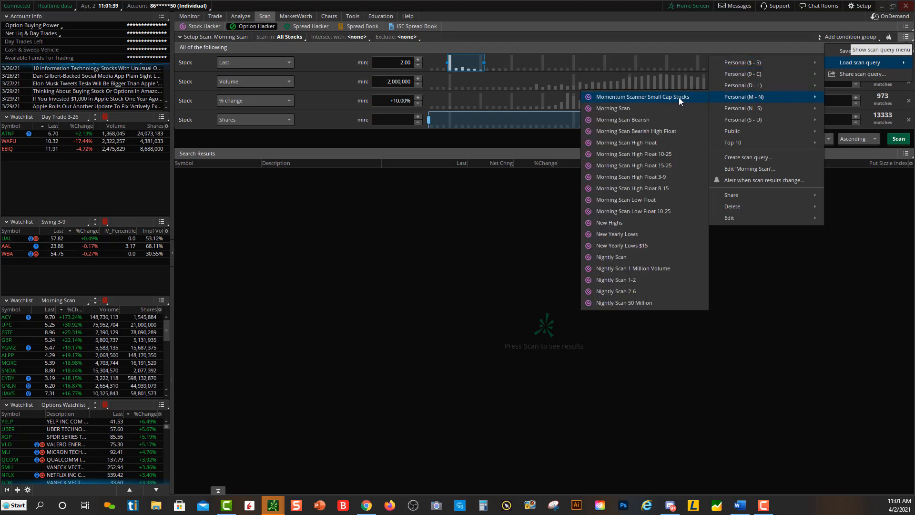
mouse_move(647, 108)
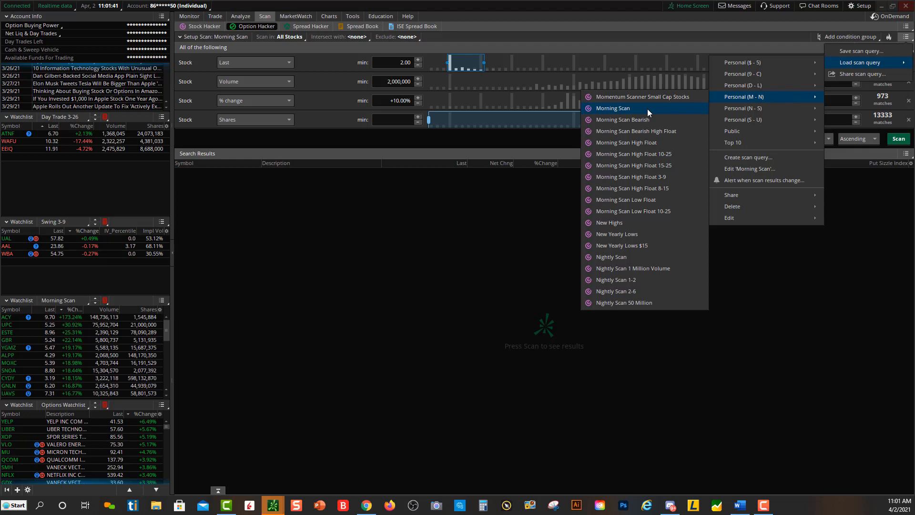
left_click(613, 108)
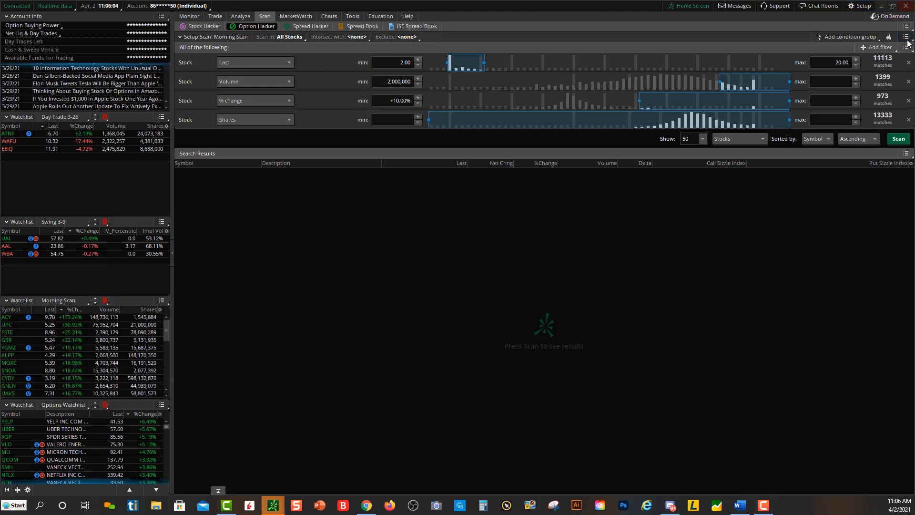
left_click(908, 36)
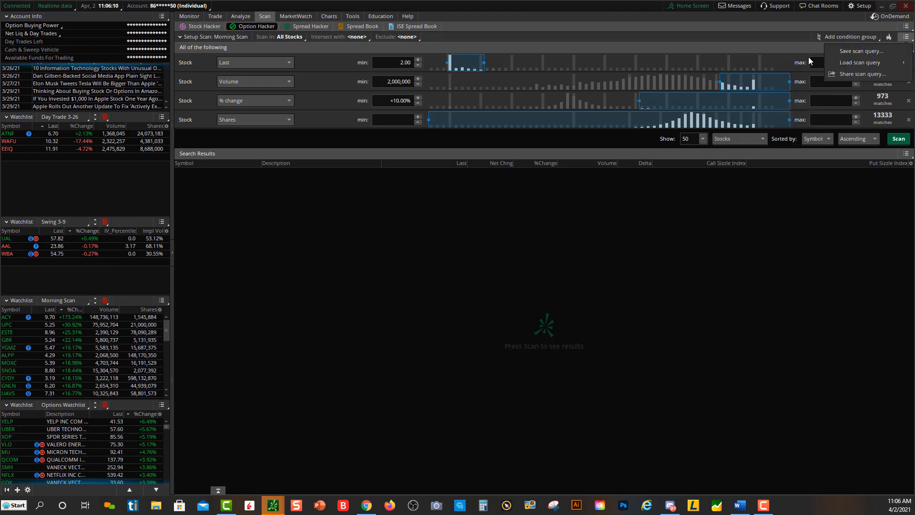
left_click(860, 62)
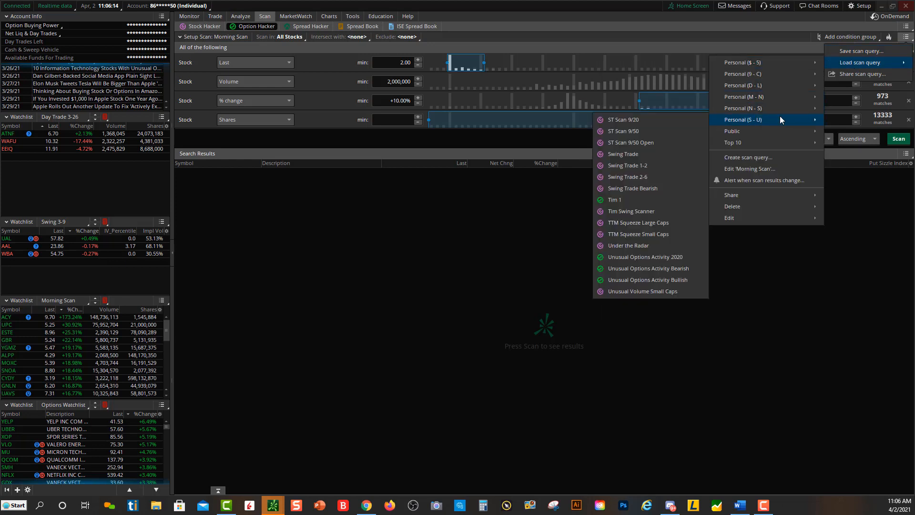
mouse_move(614, 199)
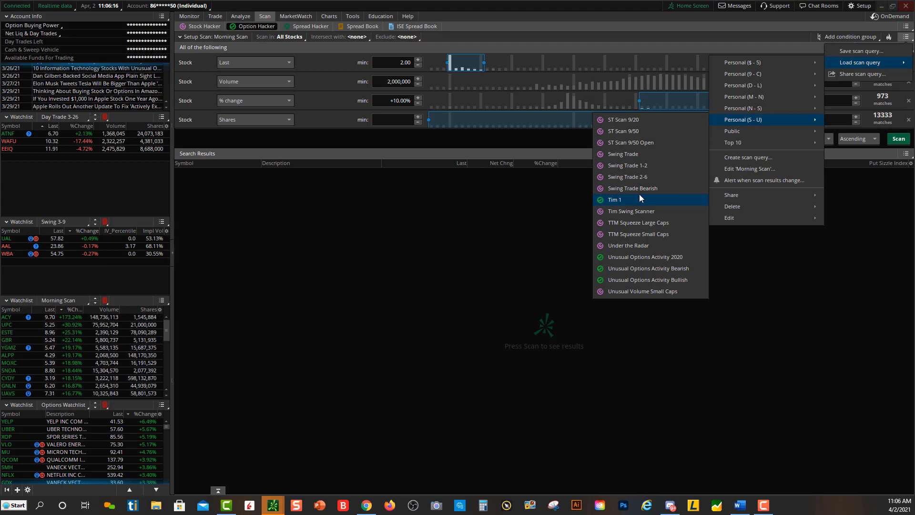
mouse_move(631, 188)
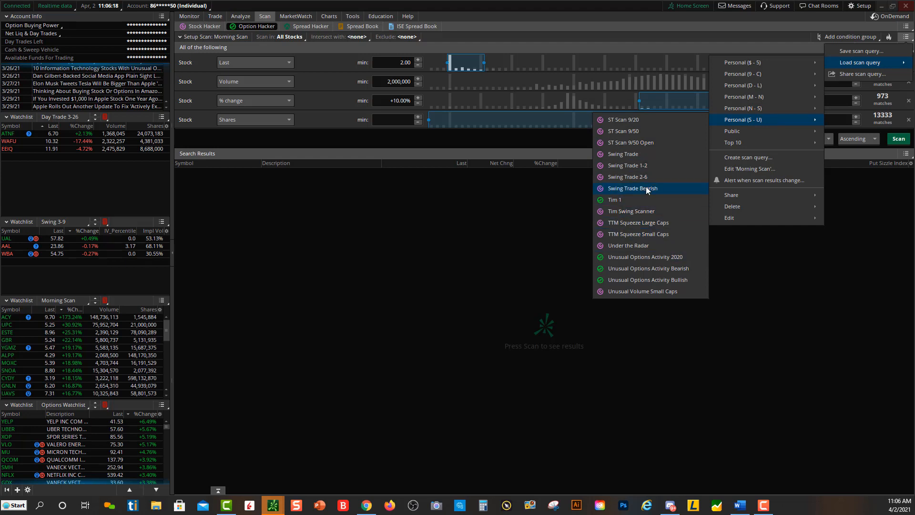
mouse_move(649, 165)
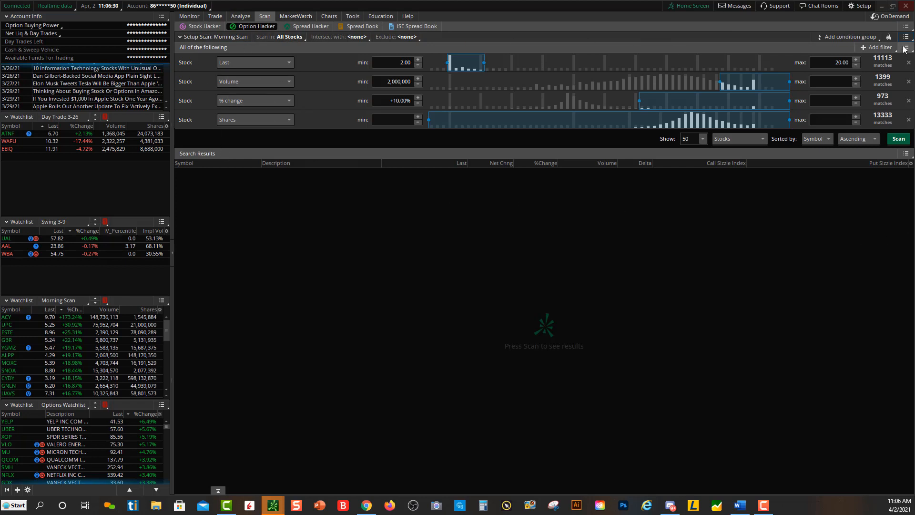
Step: Save the current scan query twice, then reopen the menu to list saved query folders
left_click(907, 37)
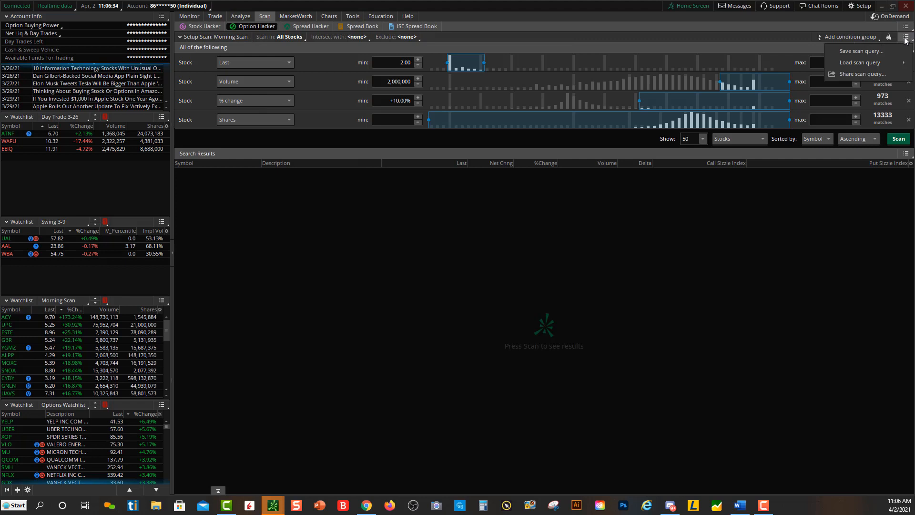
mouse_move(858, 51)
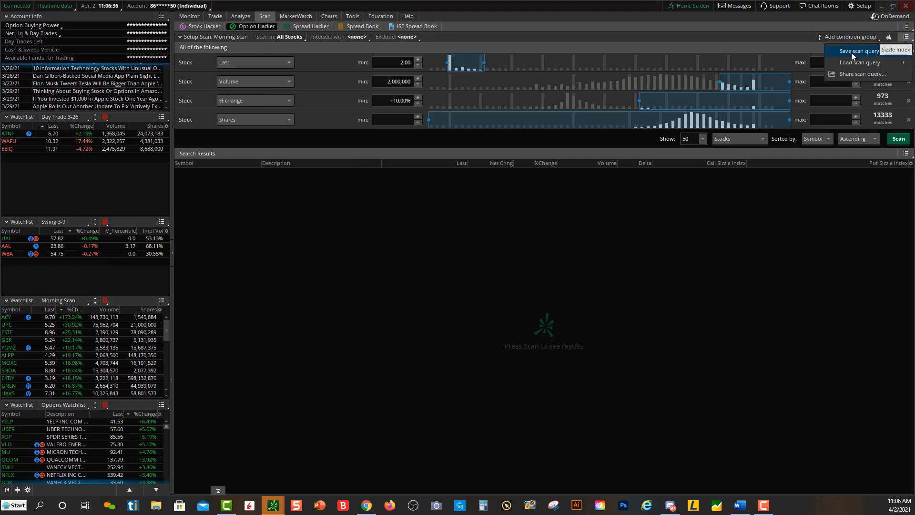
left_click(857, 51)
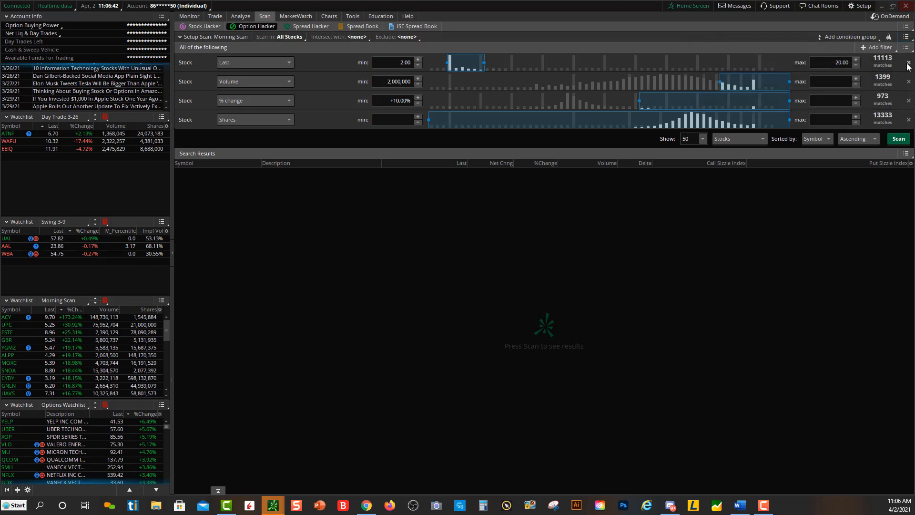
left_click(908, 36)
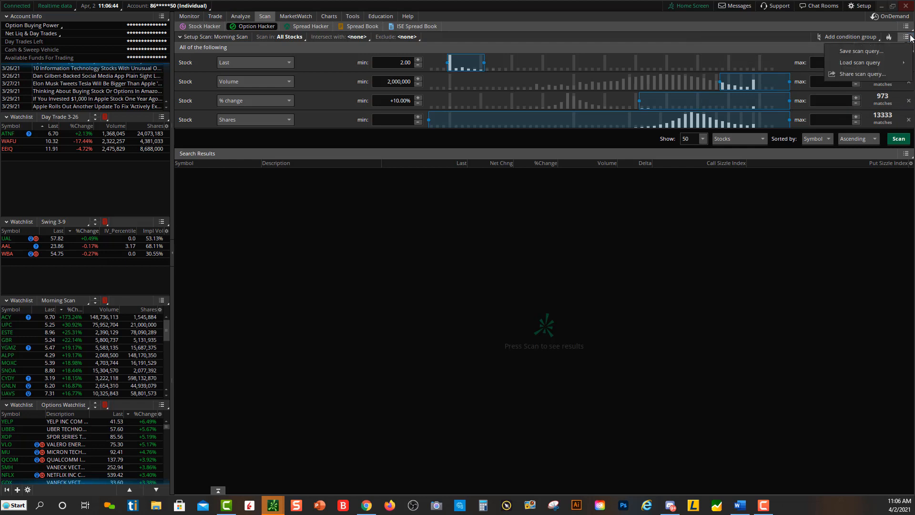
mouse_move(861, 51)
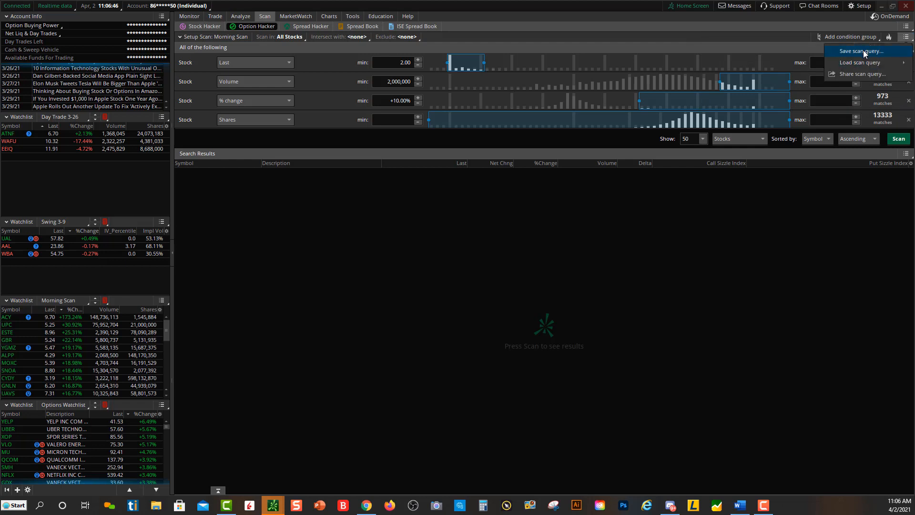
left_click(858, 50)
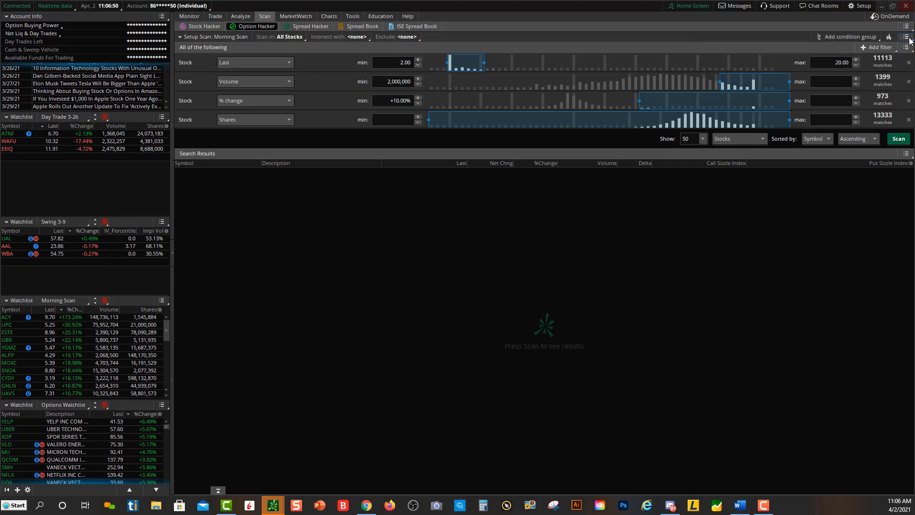
left_click(908, 37)
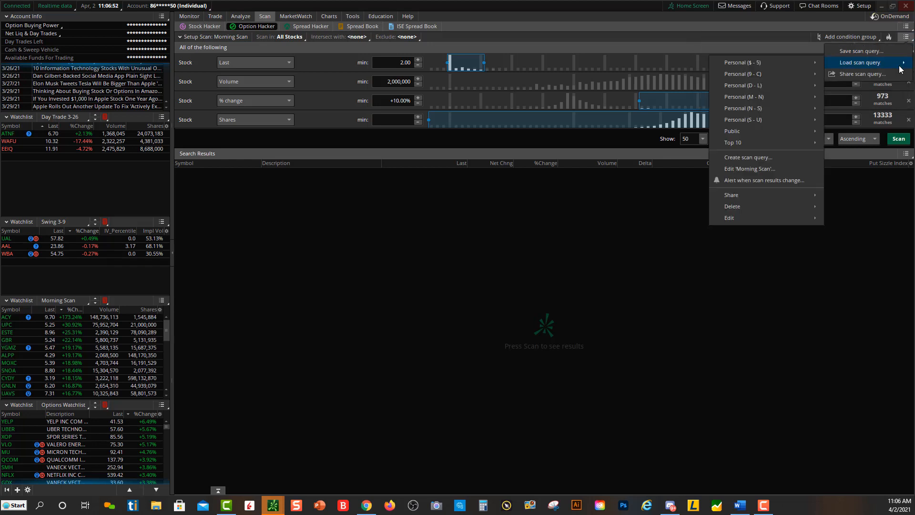